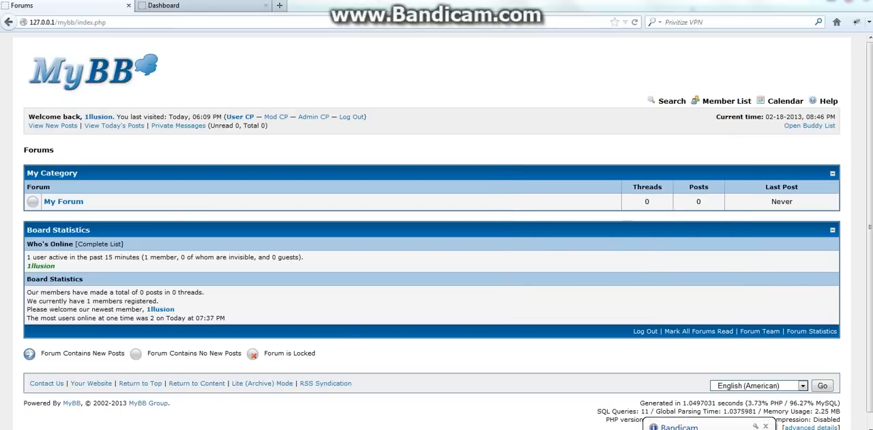
{"action": "mouse_move", "coordinate": [771, 321]}
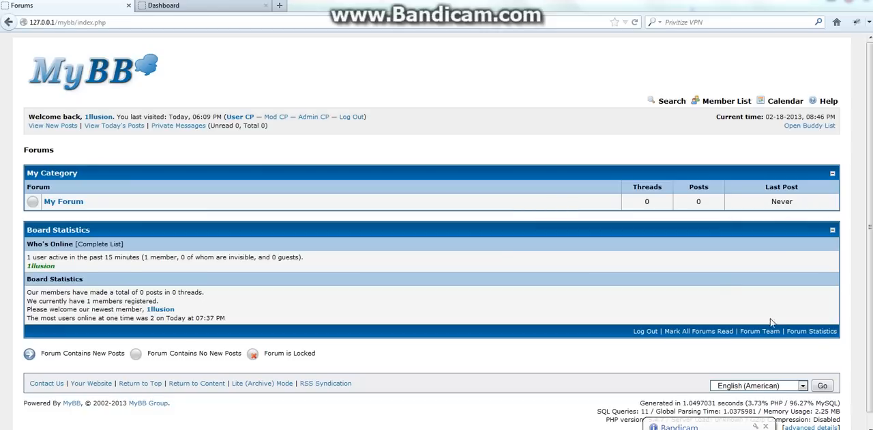
{"action": "mouse_move", "coordinate": [322, 73]}
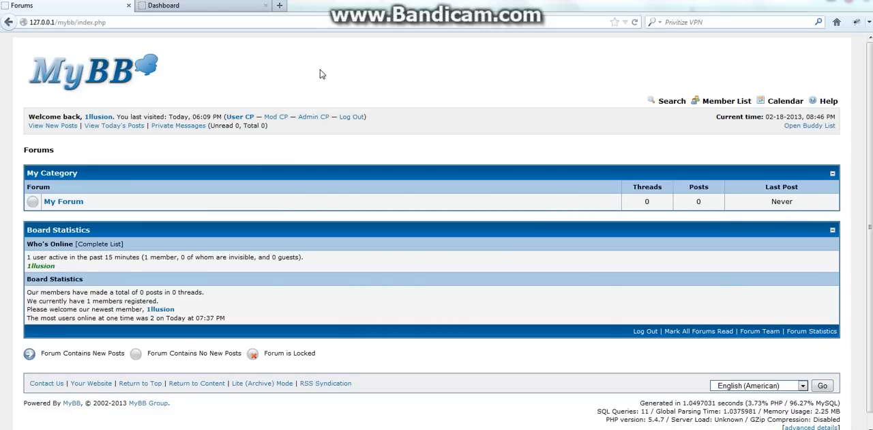
Open the Mod CP from the welcome bar on the forum index
{"action": "left_click", "coordinate": [313, 116]}
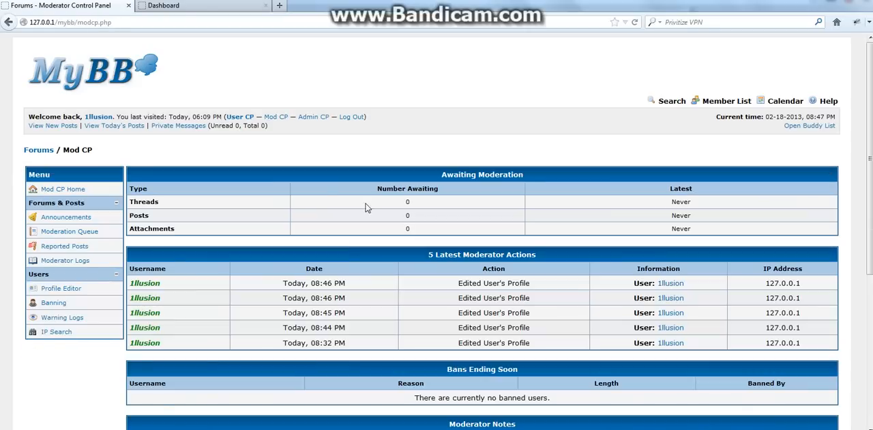
Open the Profile Editor for administrator 1llusion and enable moderation of their posts
{"action": "left_click", "coordinate": [61, 287]}
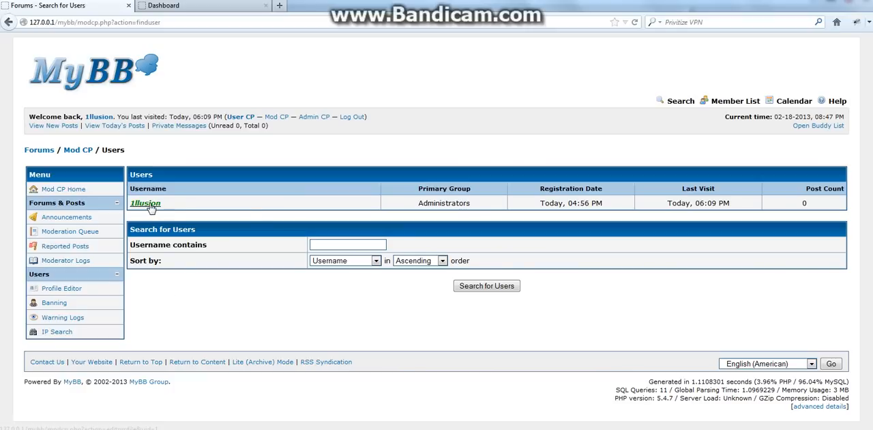
{"action": "left_click", "coordinate": [144, 203]}
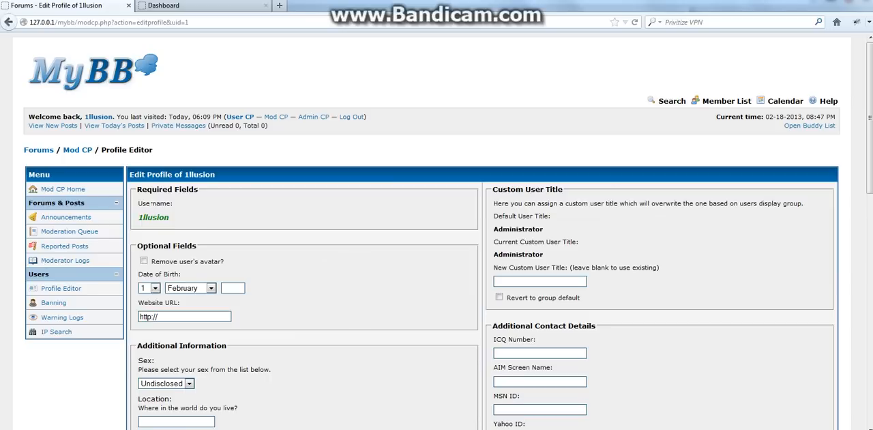
{"action": "scroll", "scroll_direction": "down", "scroll_amount": 3}
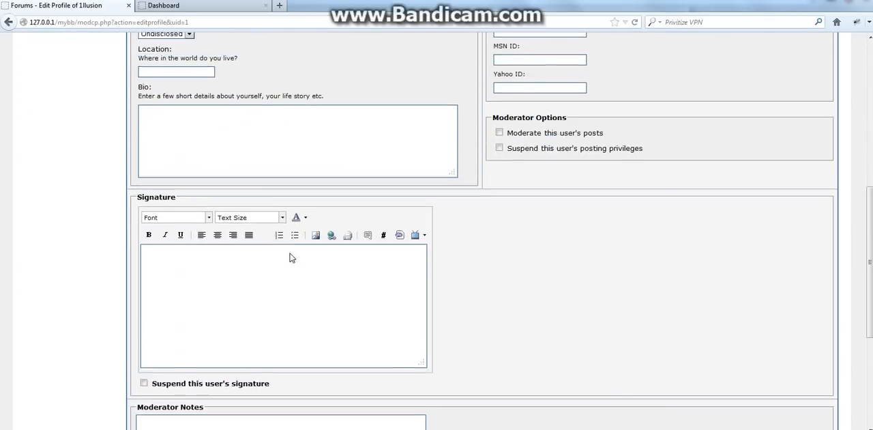
{"action": "scroll", "scroll_direction": "down", "scroll_amount": 3}
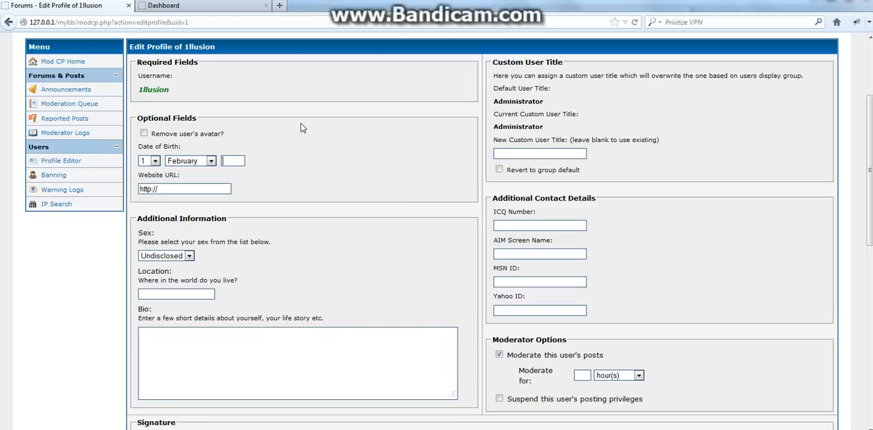
Enter birthday day 19 and the XSS script payload as moderation duration, then update the profile
{"action": "type", "text": "19"}
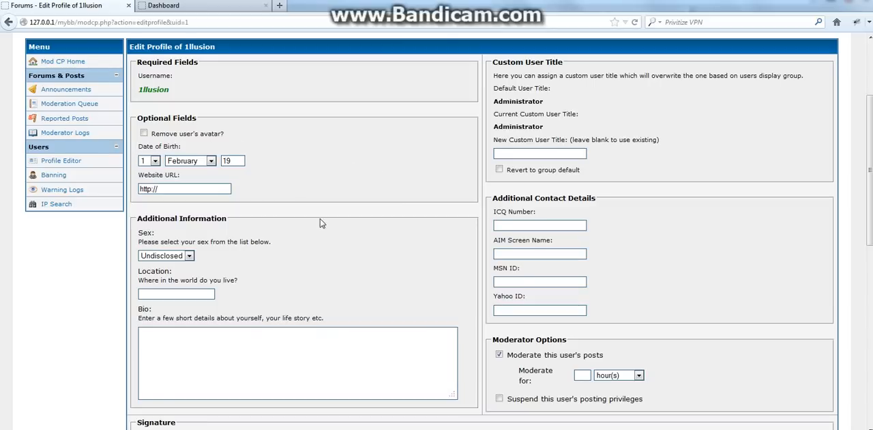
{"action": "scroll", "scroll_direction": "down", "scroll_amount": 3}
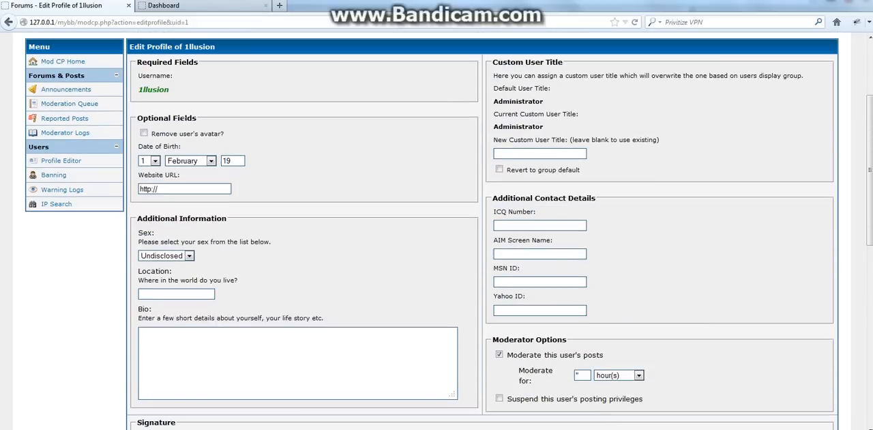
{"action": "mouse_move", "coordinate": [306, 172]}
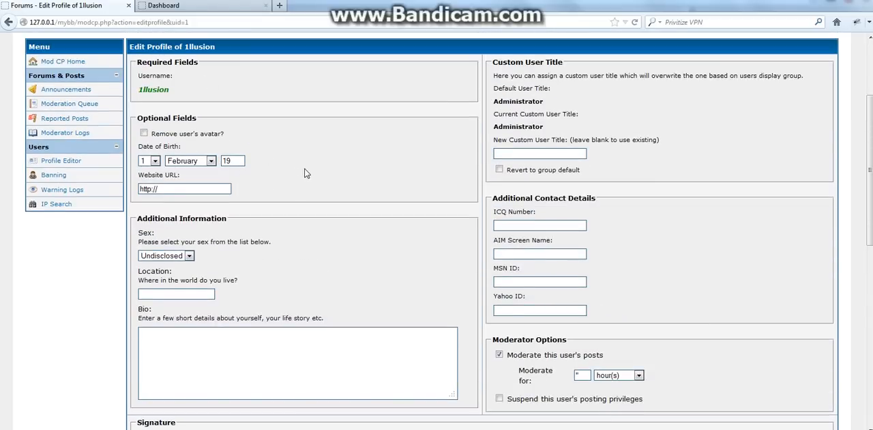
{"action": "scroll", "scroll_direction": "down", "scroll_amount": 3}
{"action": "type", "text": "alert"}
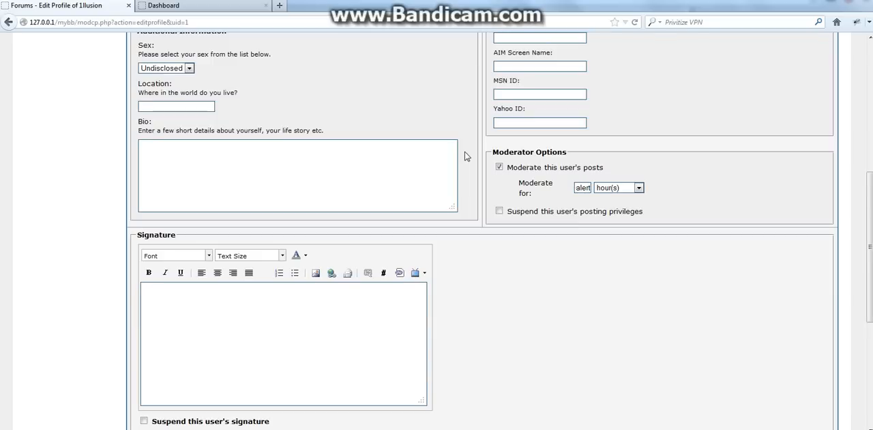
{"action": "type", "text": "XSS'"}
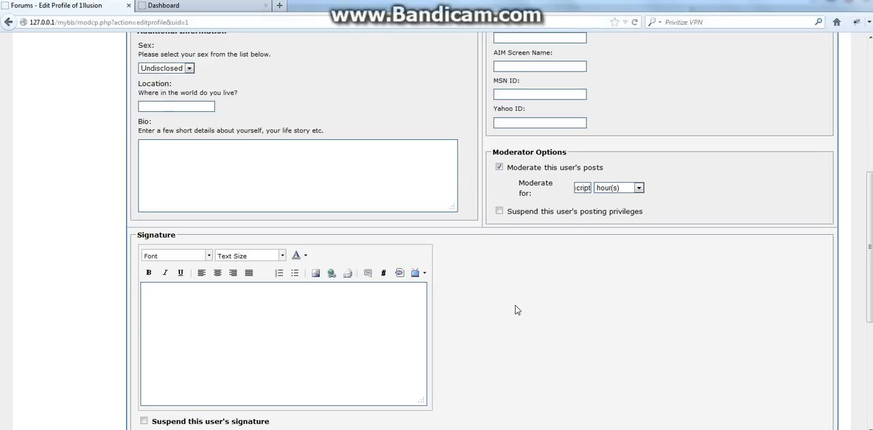
{"action": "left_click", "coordinate": [481, 341]}
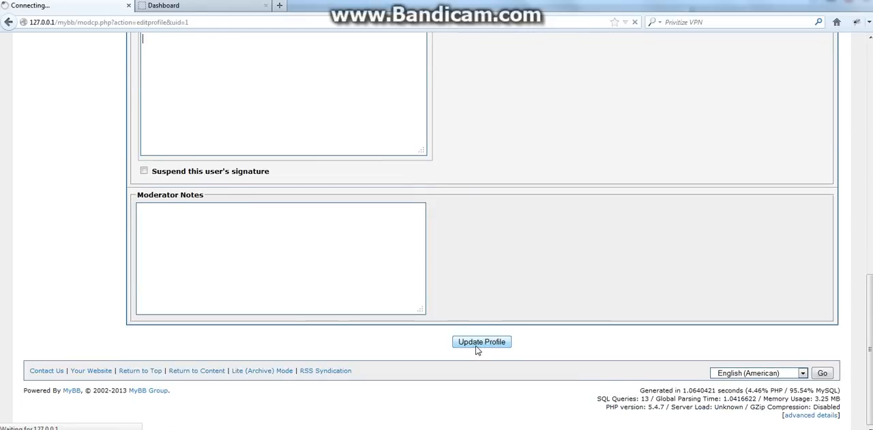
Dismiss the XSS alert and scroll to Moderator Options showing broken moderation markup
{"action": "left_click", "coordinate": [481, 341]}
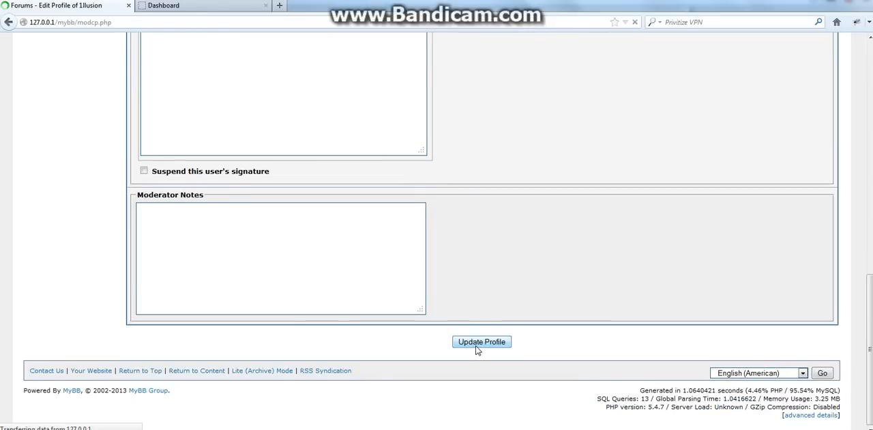
{"action": "left_click", "coordinate": [481, 341]}
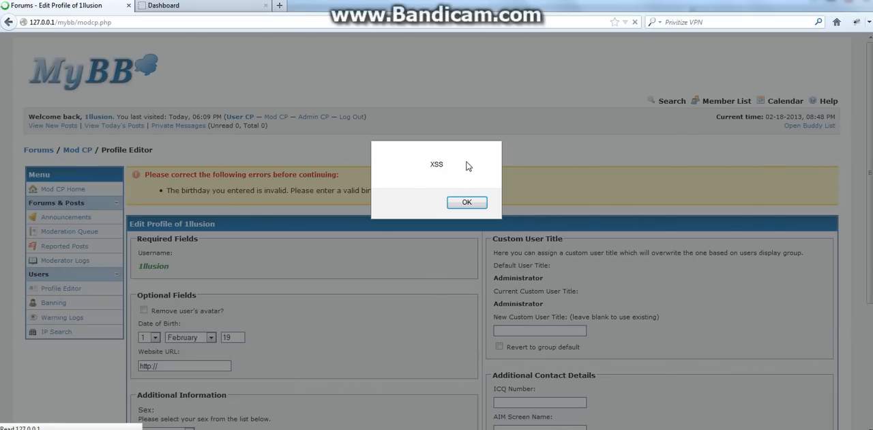
{"action": "mouse_move", "coordinate": [438, 173]}
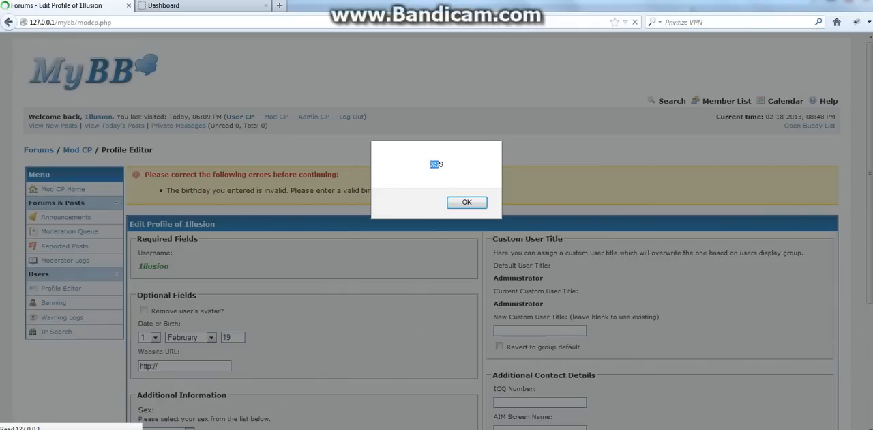
{"action": "left_click", "coordinate": [467, 202]}
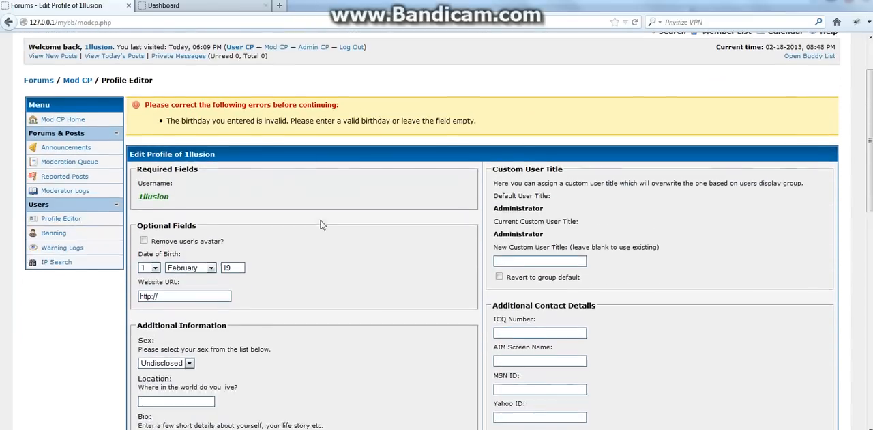
{"action": "scroll", "scroll_direction": "down", "scroll_amount": 3}
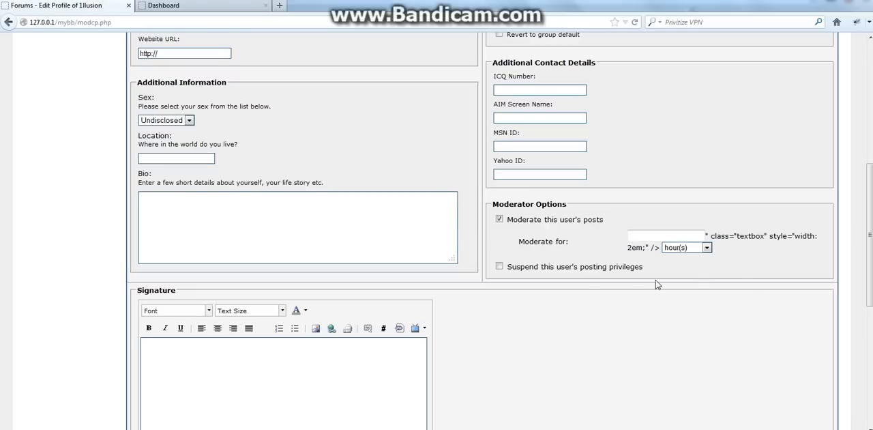
Replace post moderation with a posting suspension whose length holds the script payload
{"action": "left_click", "coordinate": [665, 235]}
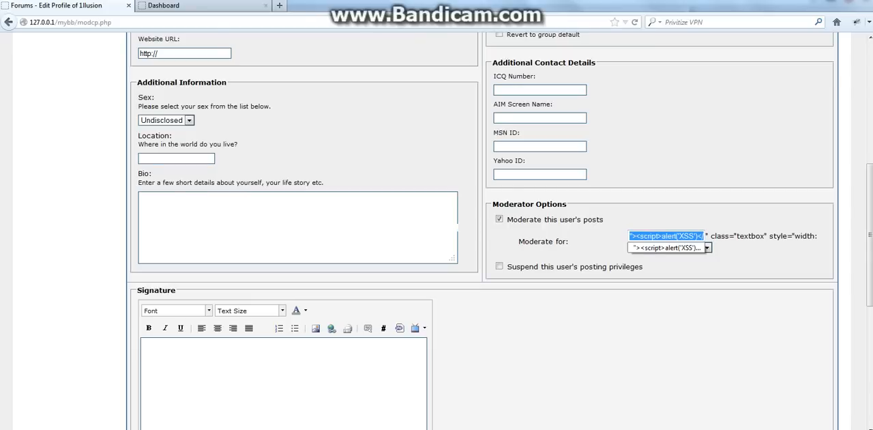
{"action": "left_click", "coordinate": [499, 234]}
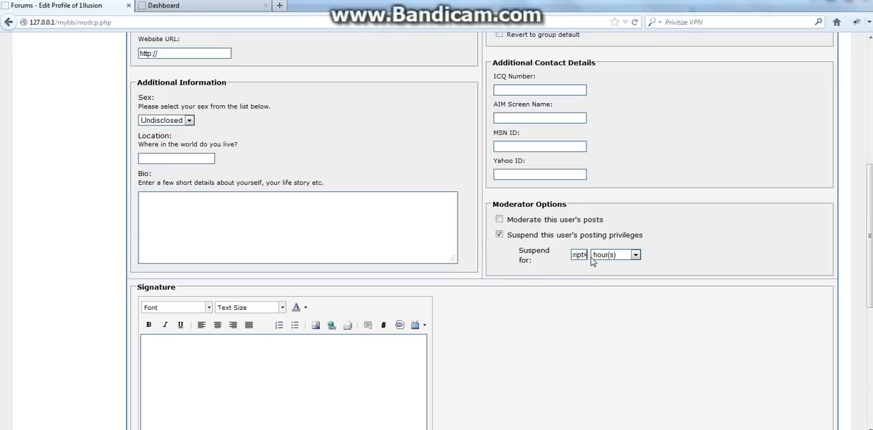
{"action": "type", "text": "\"><s"}
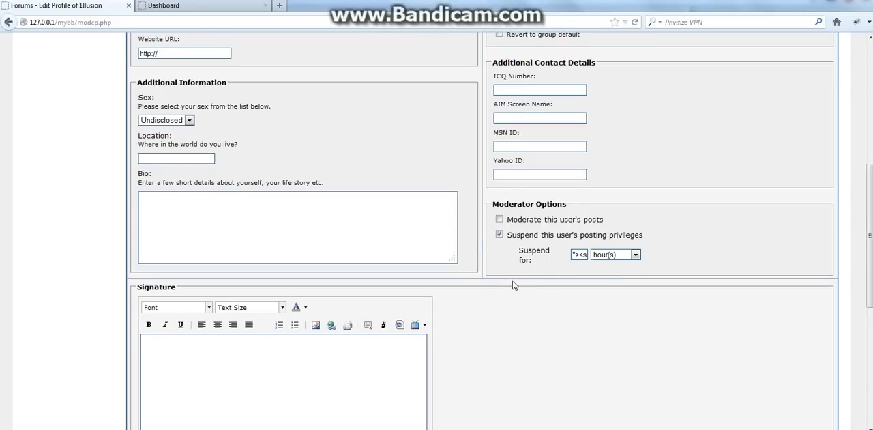
{"action": "scroll", "scroll_direction": "down", "scroll_amount": 3}
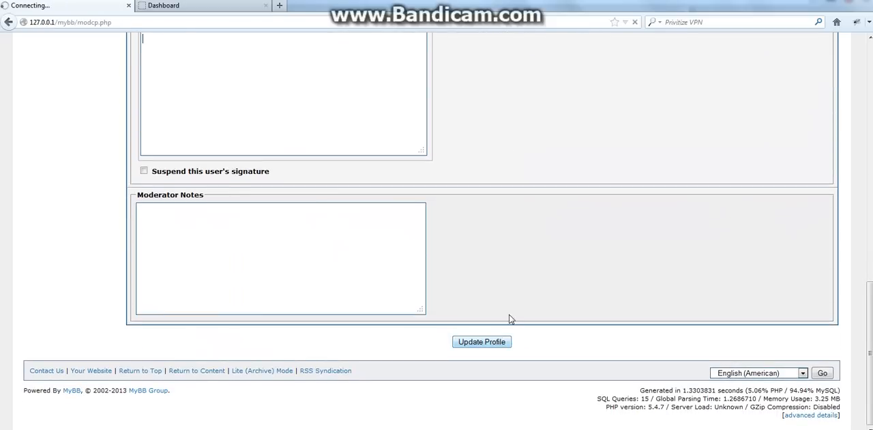
Submit the profile and dismiss the resulting XSS alert from the suspension payload
{"action": "left_click", "coordinate": [480, 341]}
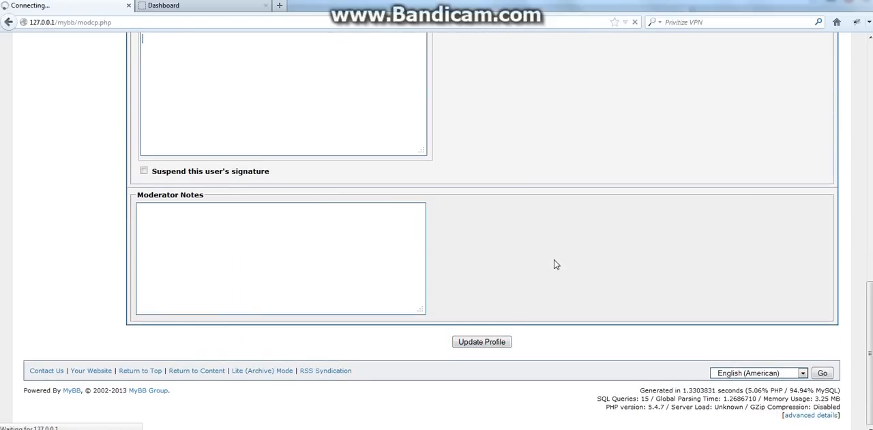
{"action": "left_click", "coordinate": [481, 341]}
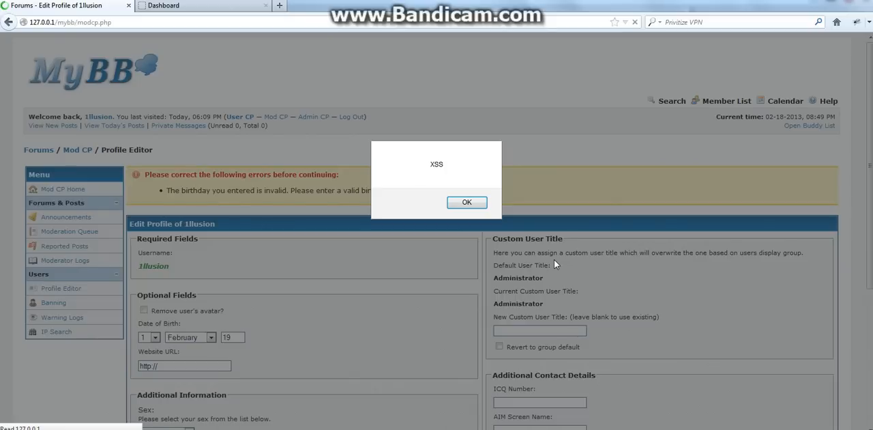
{"action": "mouse_move", "coordinate": [464, 176]}
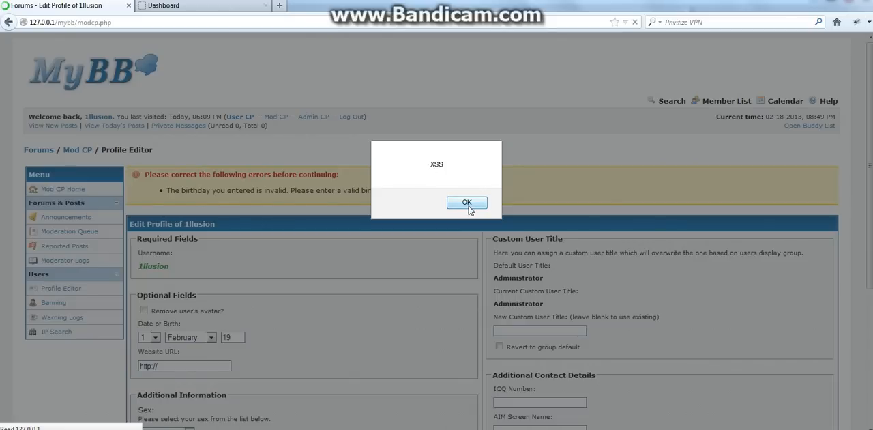
{"action": "left_click", "coordinate": [466, 203]}
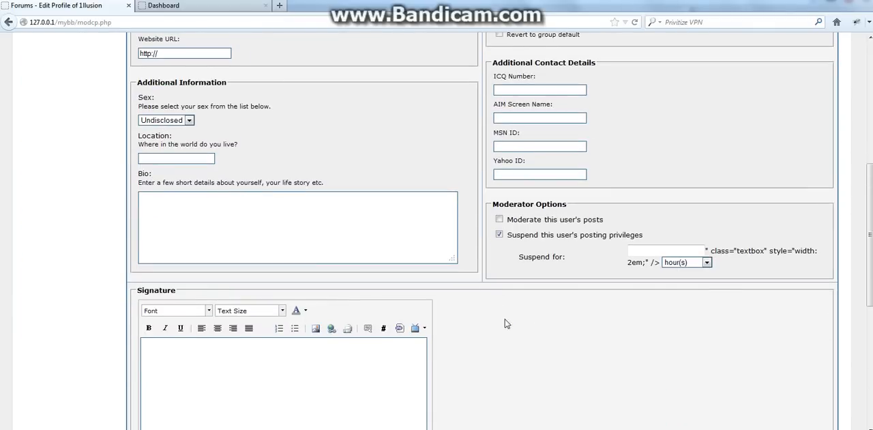
Put the payload in signature suspension length, turn off posting suspension, and update the profile
{"action": "scroll", "scroll_direction": "down", "scroll_amount": 3}
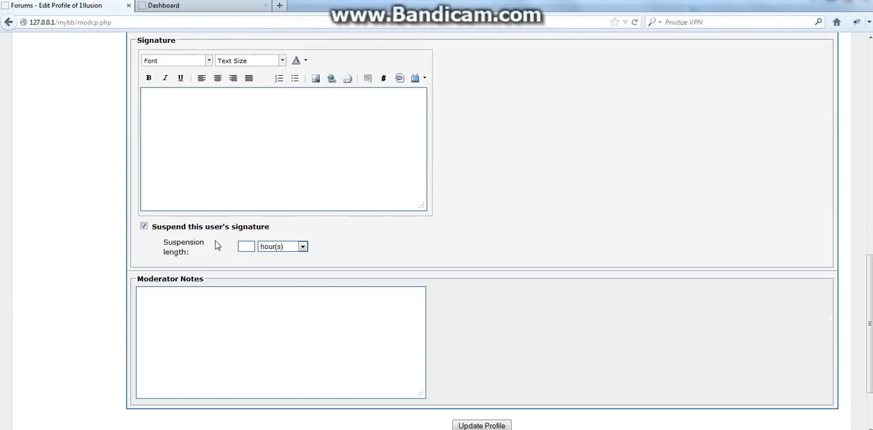
{"action": "left_click", "coordinate": [246, 246]}
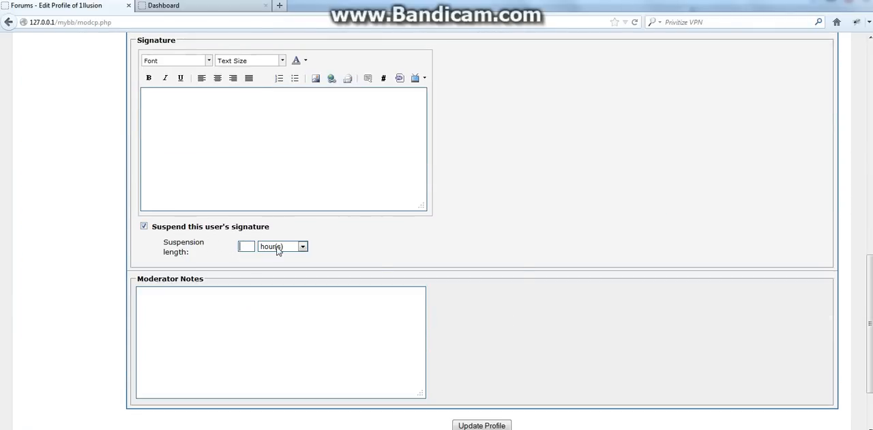
{"action": "scroll", "scroll_direction": "up", "scroll_amount": 3}
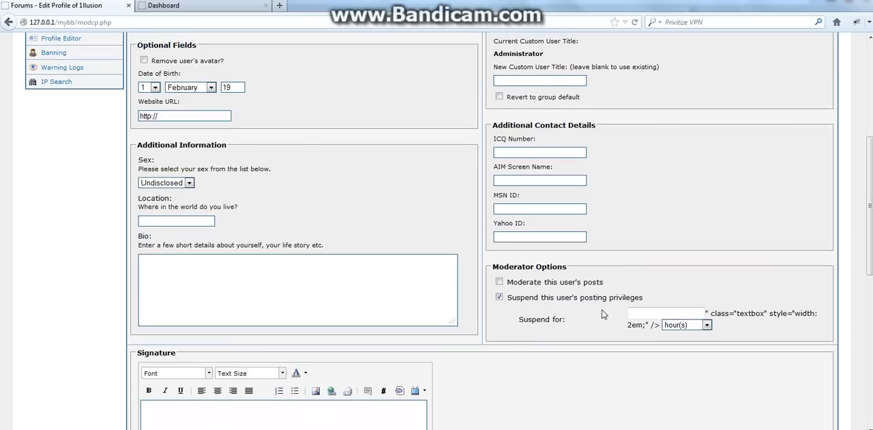
{"action": "left_click", "coordinate": [499, 297]}
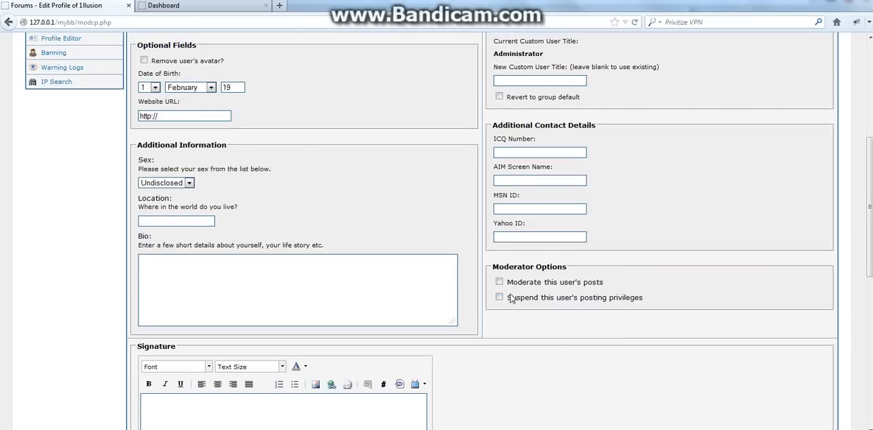
{"action": "scroll", "scroll_direction": "down", "scroll_amount": 3}
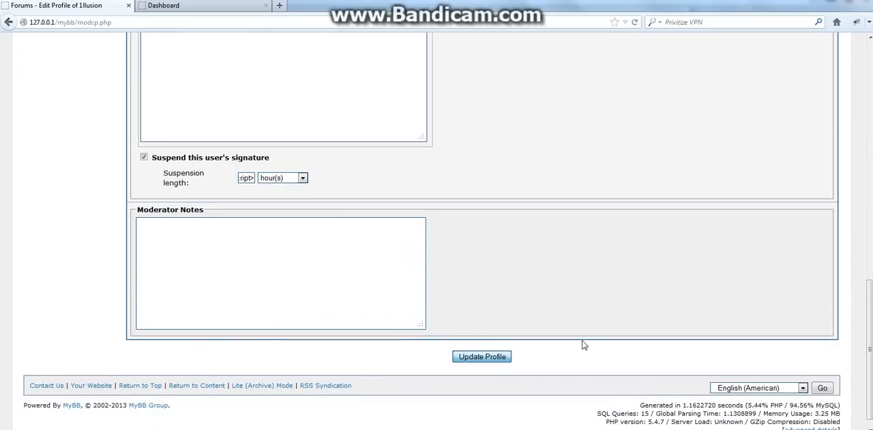
{"action": "left_click", "coordinate": [482, 356]}
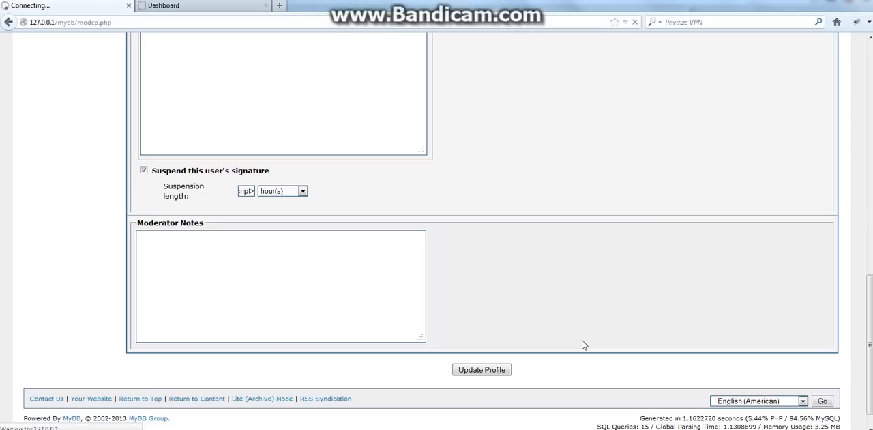
Dismiss the signature-payload XSS alert and scroll through the Edit Profile form
{"action": "left_click", "coordinate": [481, 369]}
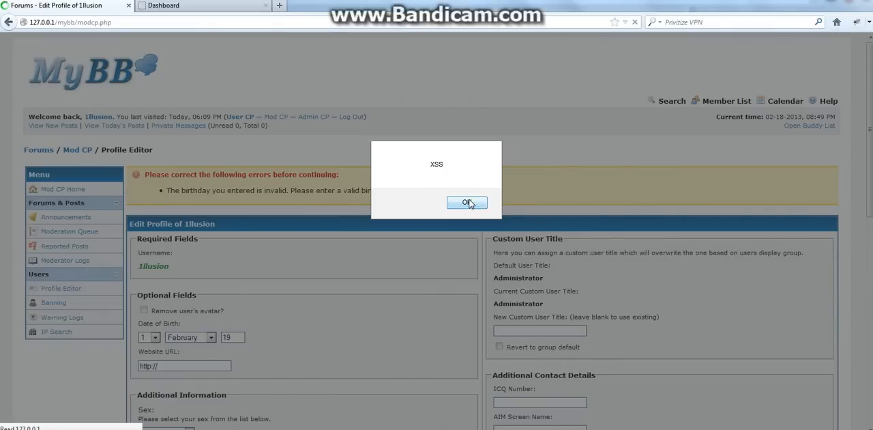
{"action": "left_click", "coordinate": [467, 202]}
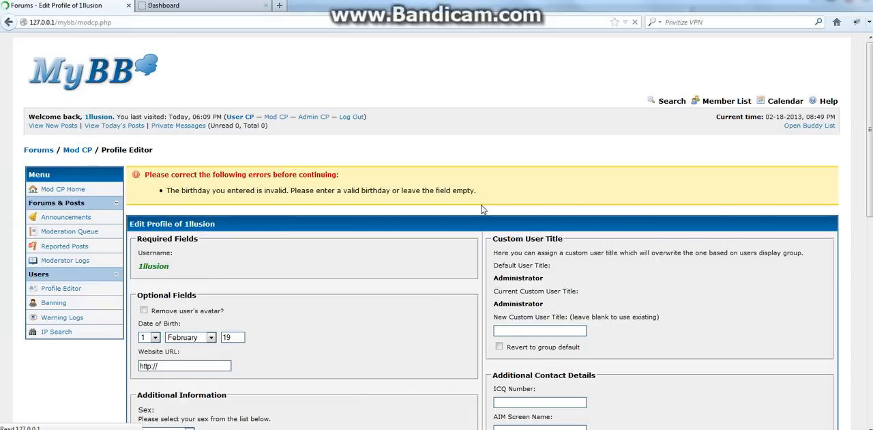
{"action": "scroll", "scroll_direction": "down", "scroll_amount": 3}
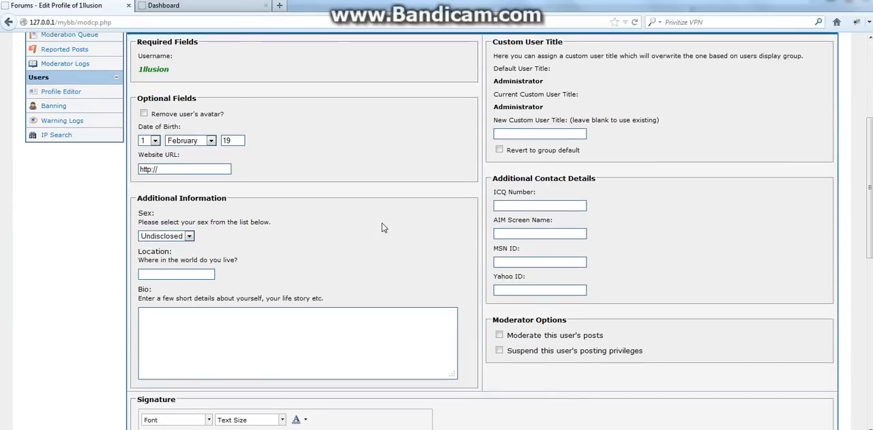